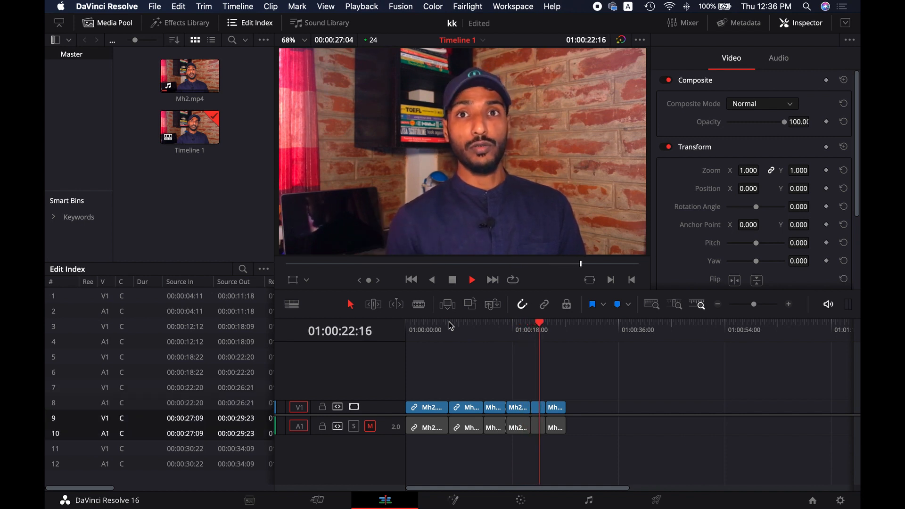
Step: Review the talking-head timeline from the start to spot the jump cuts
click(471, 280)
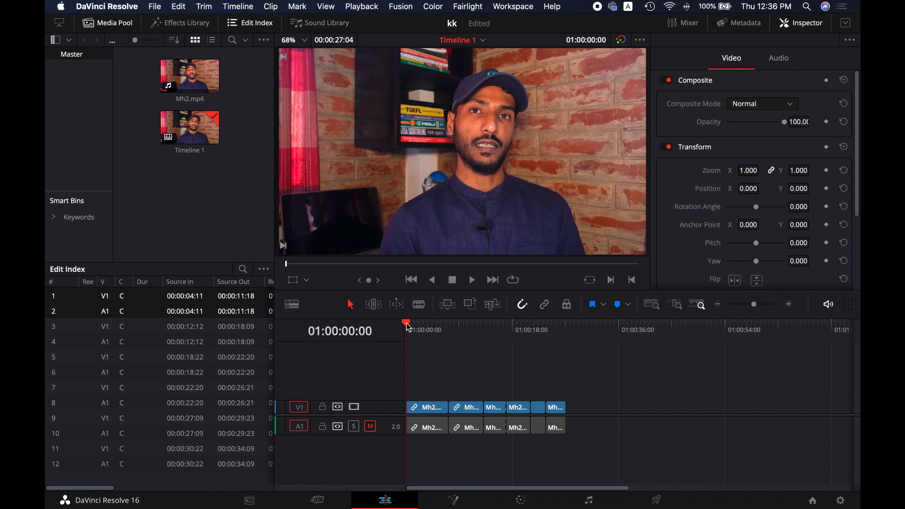
click(472, 280)
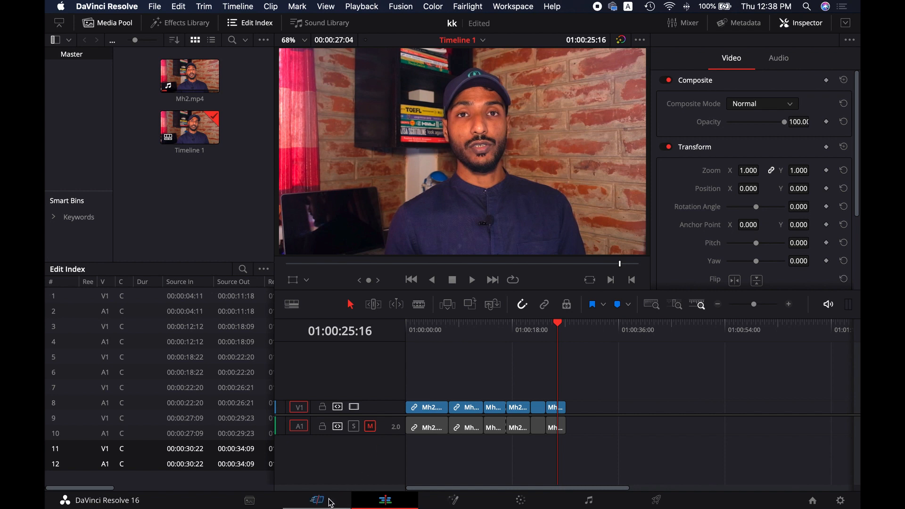
Step: Switch to the Cut page and show the video Transitions library
click(317, 499)
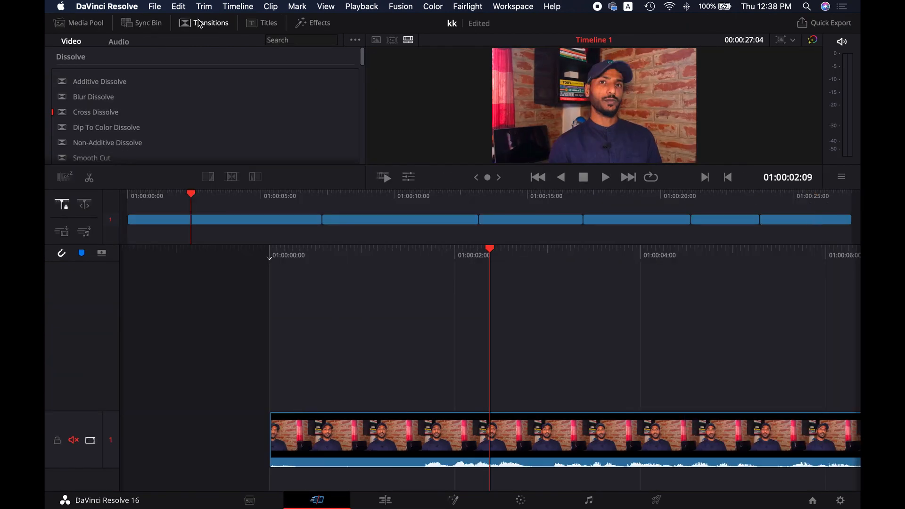
click(269, 23)
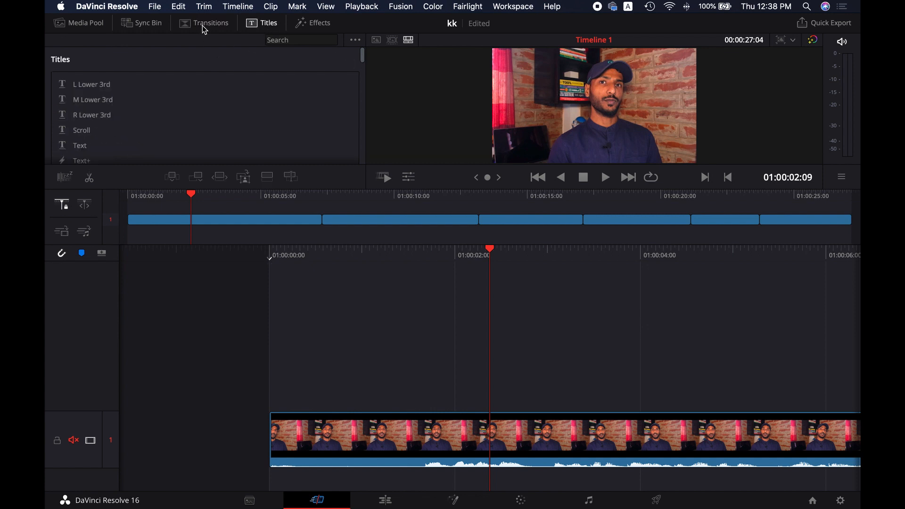
click(210, 23)
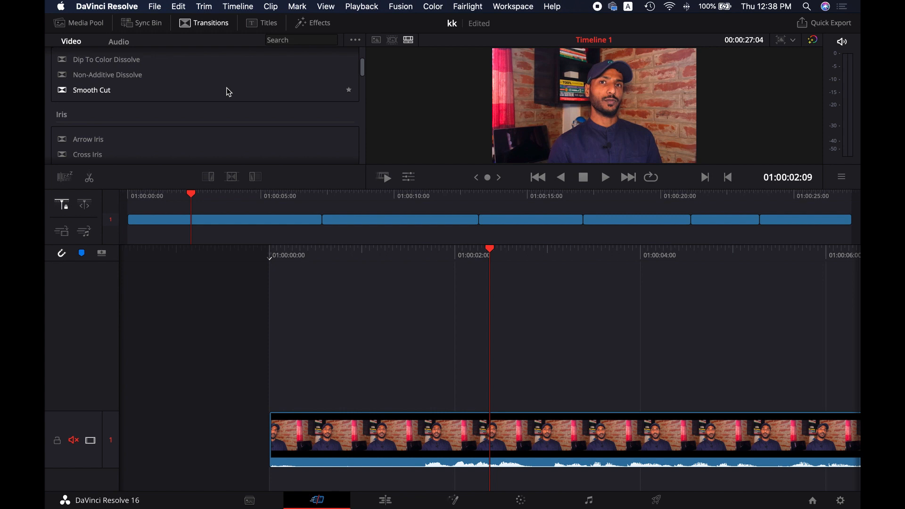
mouse_move(98, 95)
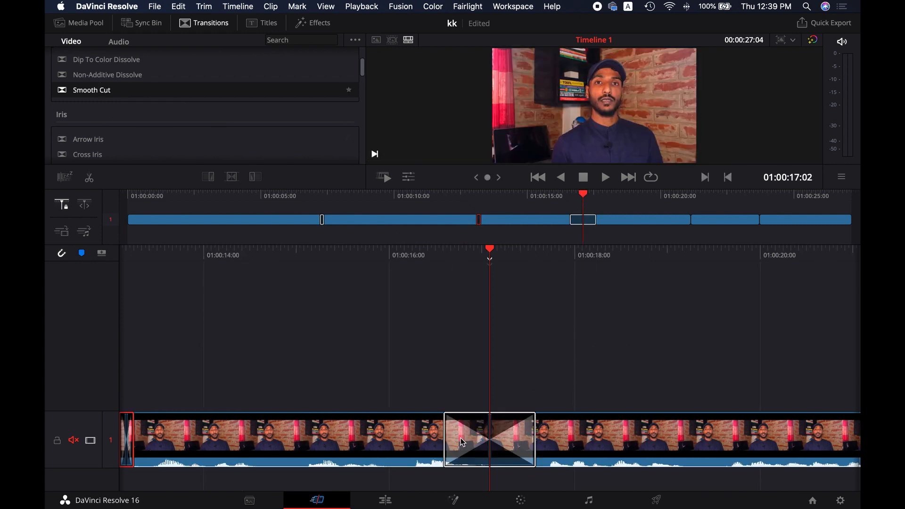
Step: Apply Smooth Cut at the remaining jump cuts so every cut is smoothed
double_click(489, 438)
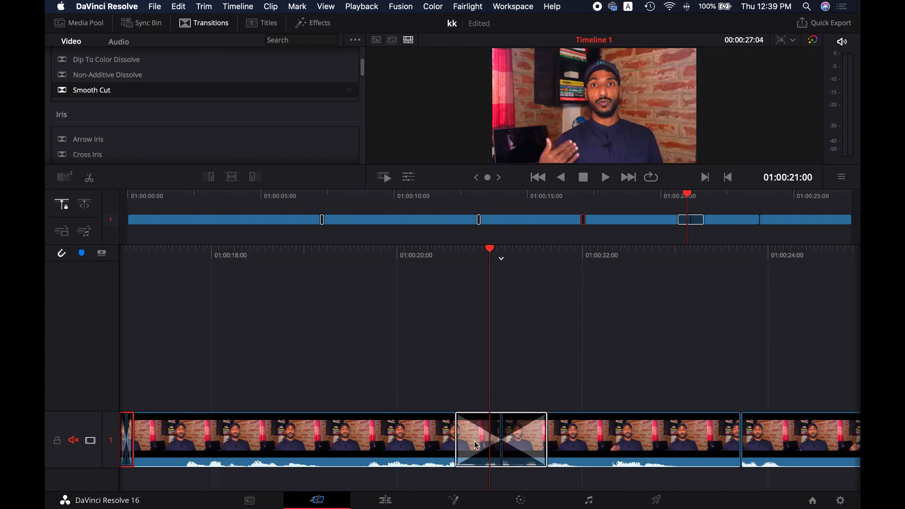
double_click(500, 440)
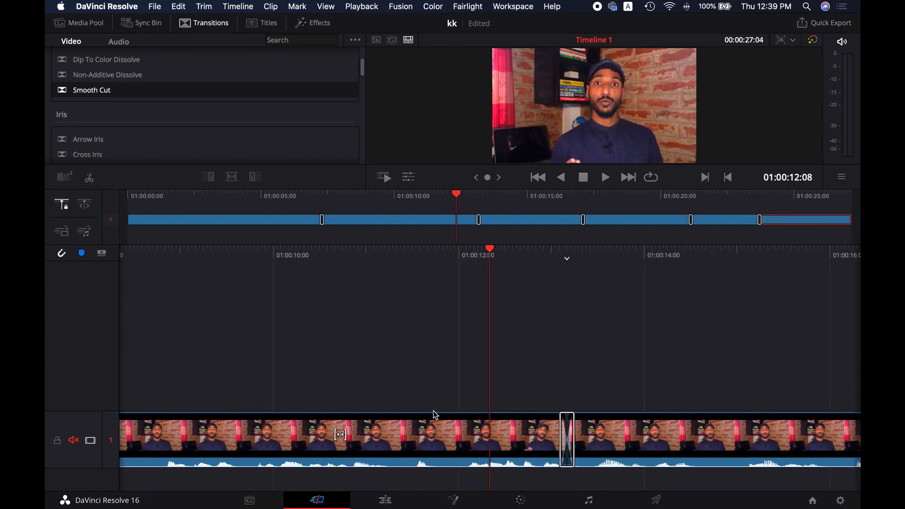
Step: Quick Export Timeline 1 from the Edit page as H.264 to the Desktop
click(384, 501)
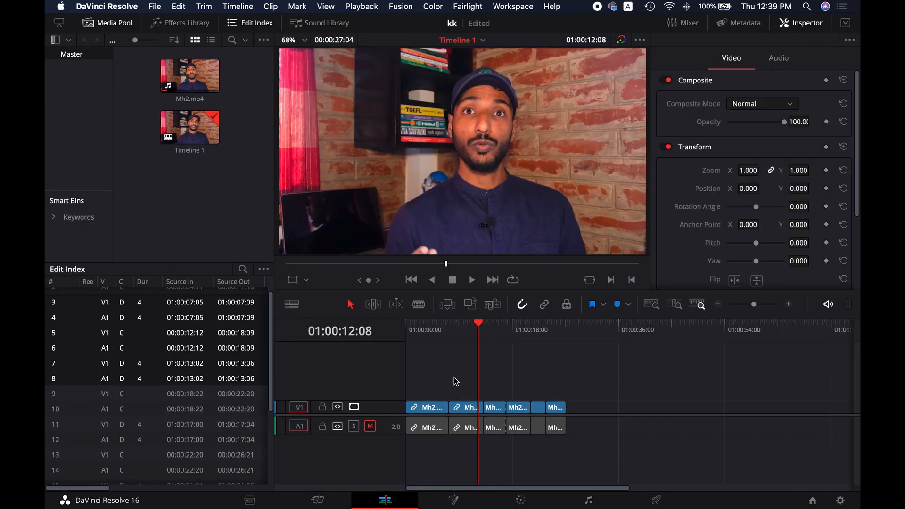
click(154, 7)
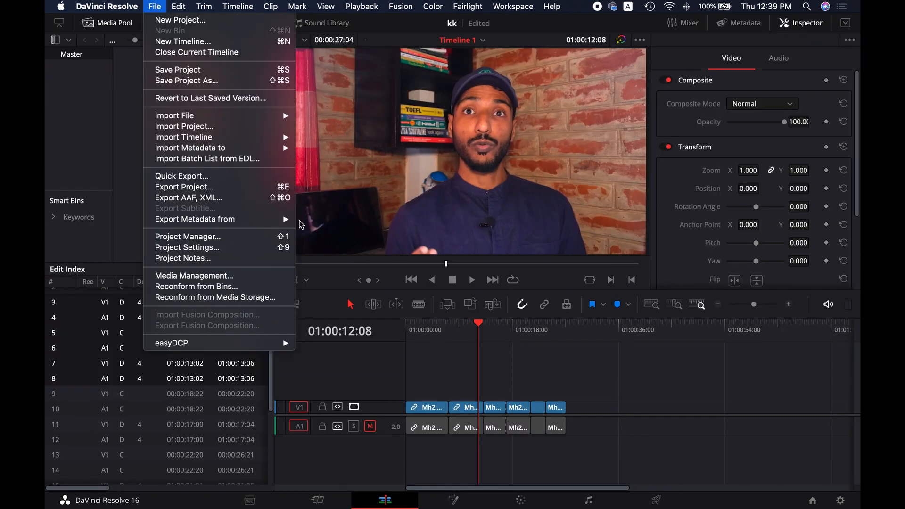
mouse_move(181, 177)
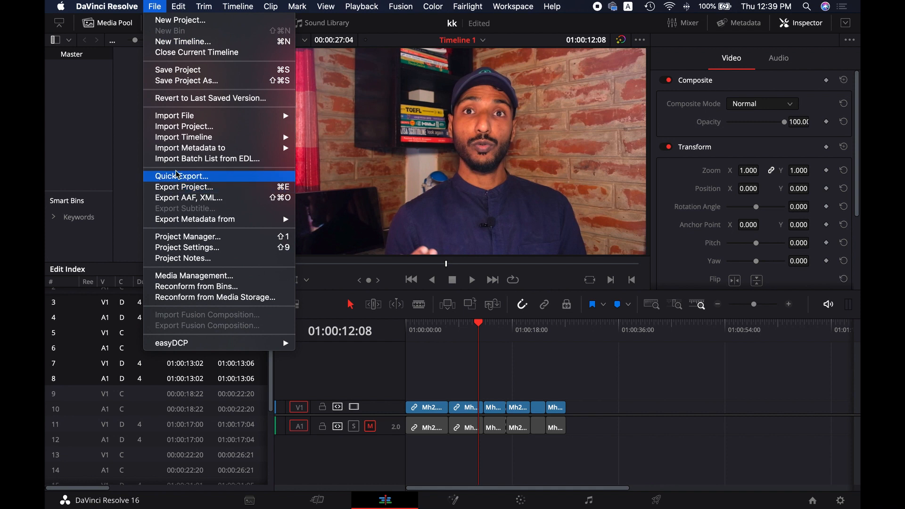
click(182, 176)
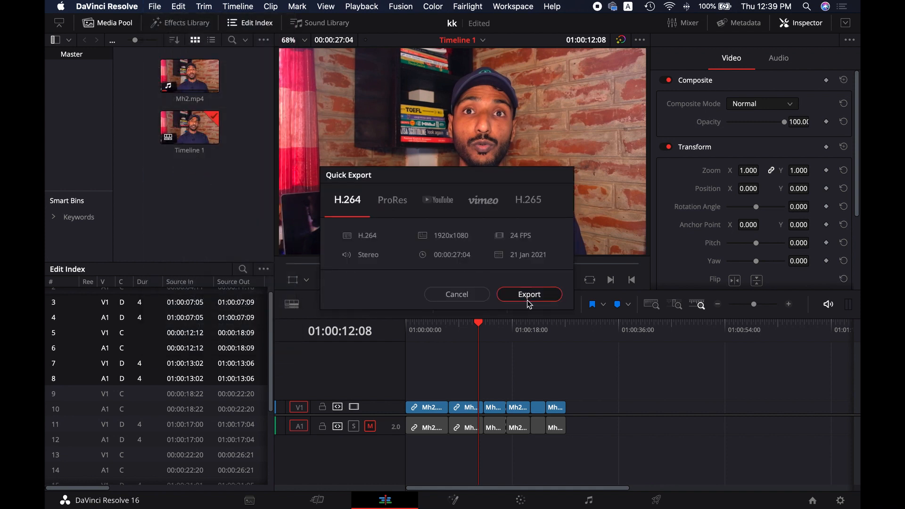
click(528, 294)
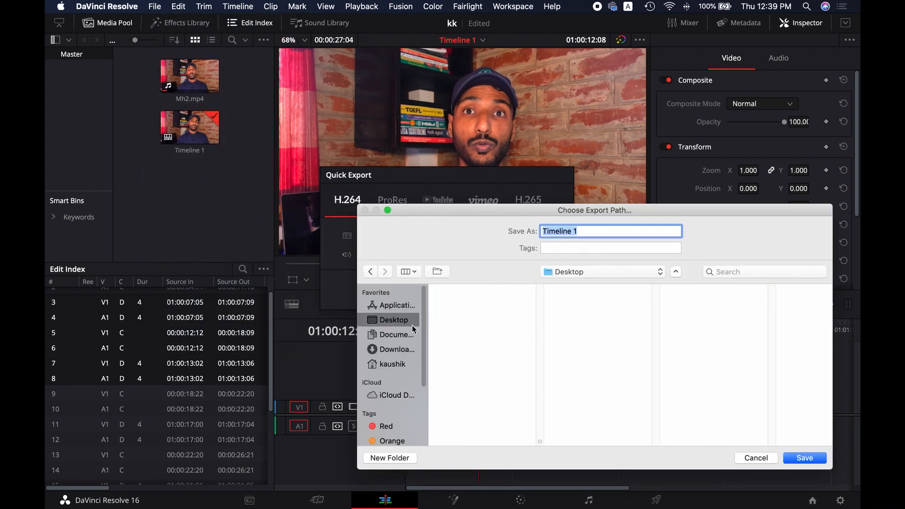
click(804, 459)
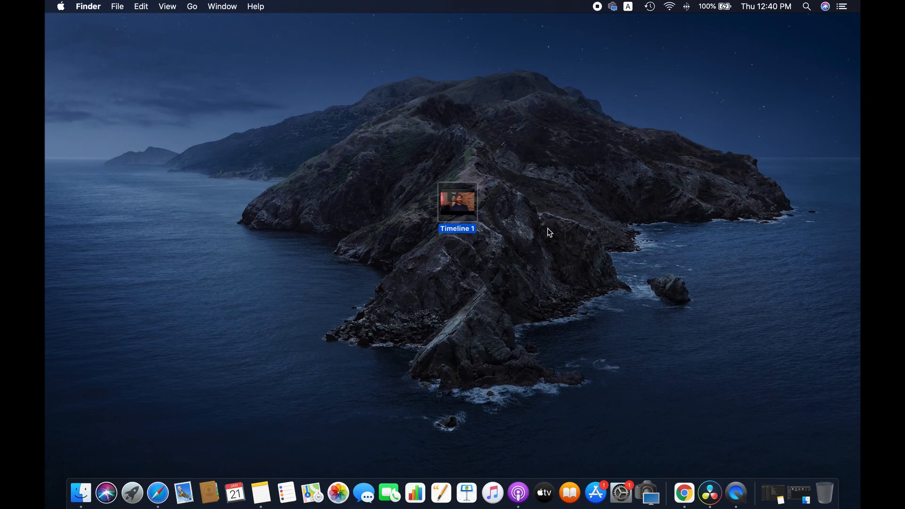
Step: Open the exported Timeline 1 video from the desktop in QuickTime Player
double_click(457, 204)
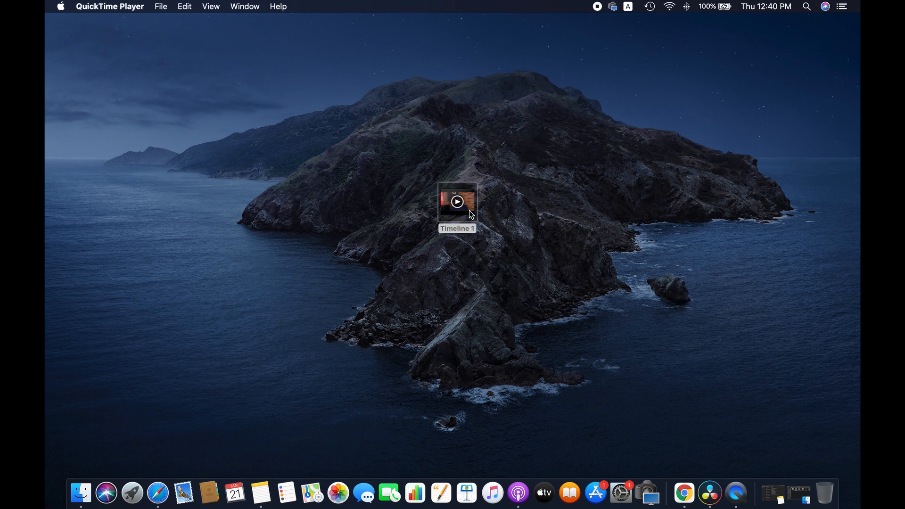
double_click(456, 205)
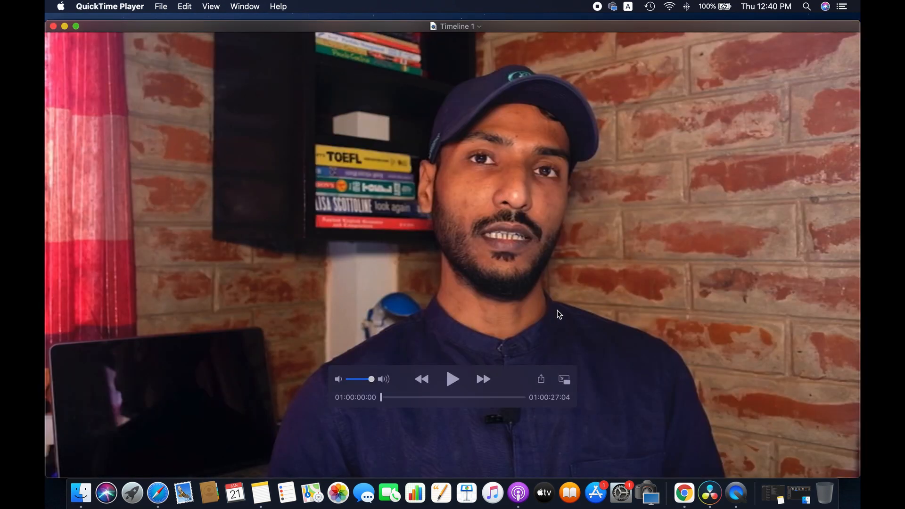
Step: Play the exported video to the end, then close the QuickTime window
click(453, 379)
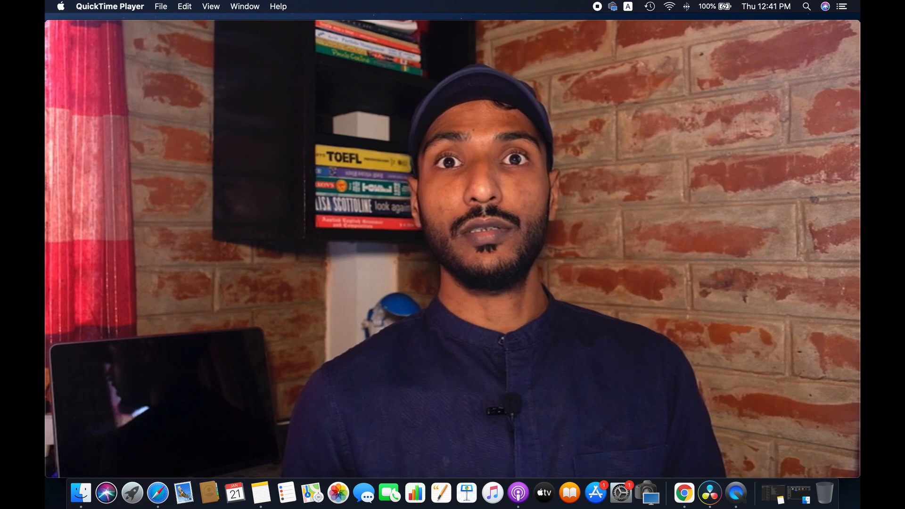
mouse_move(765, 311)
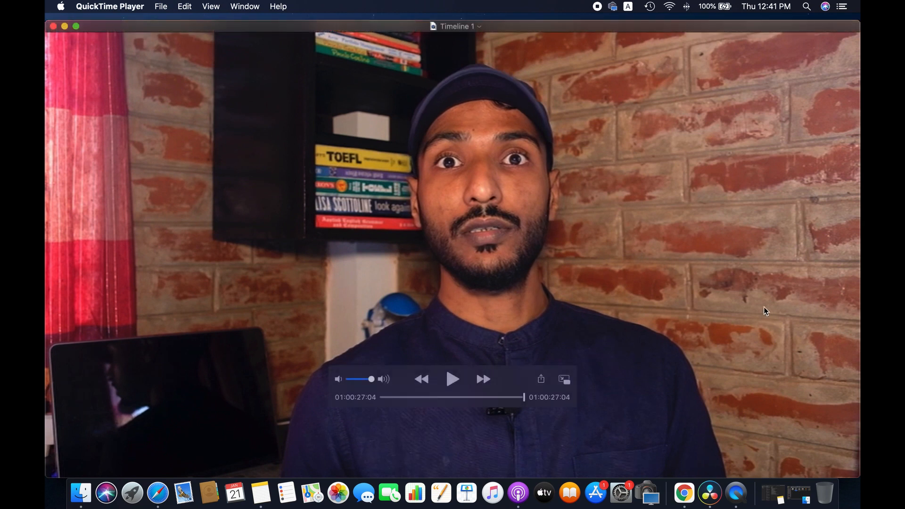
mouse_move(53, 30)
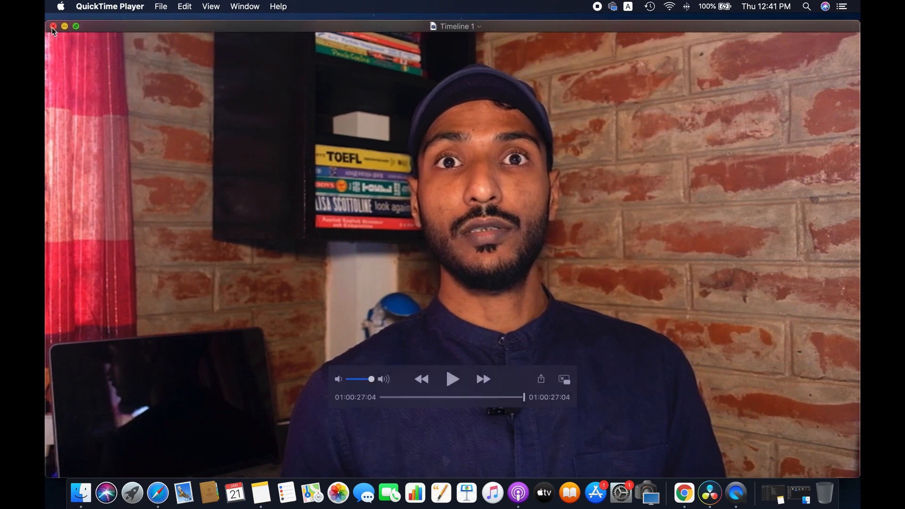
click(75, 26)
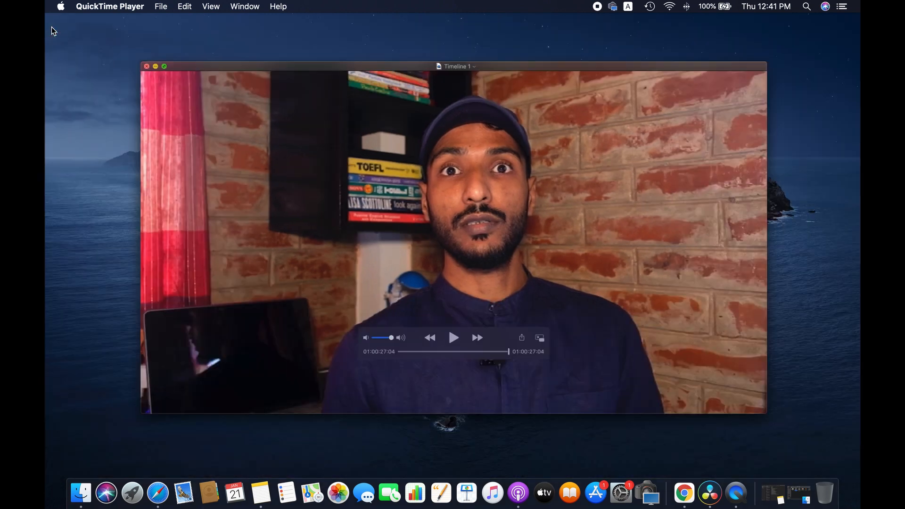
click(154, 66)
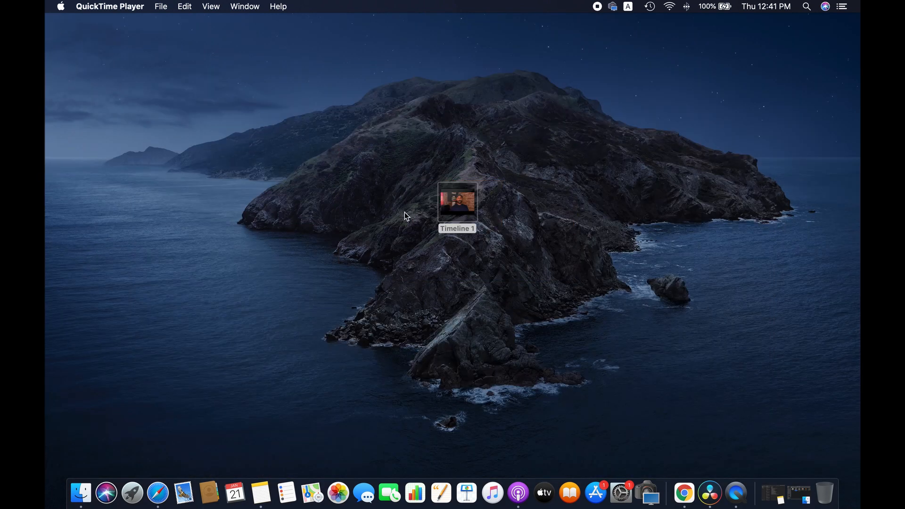